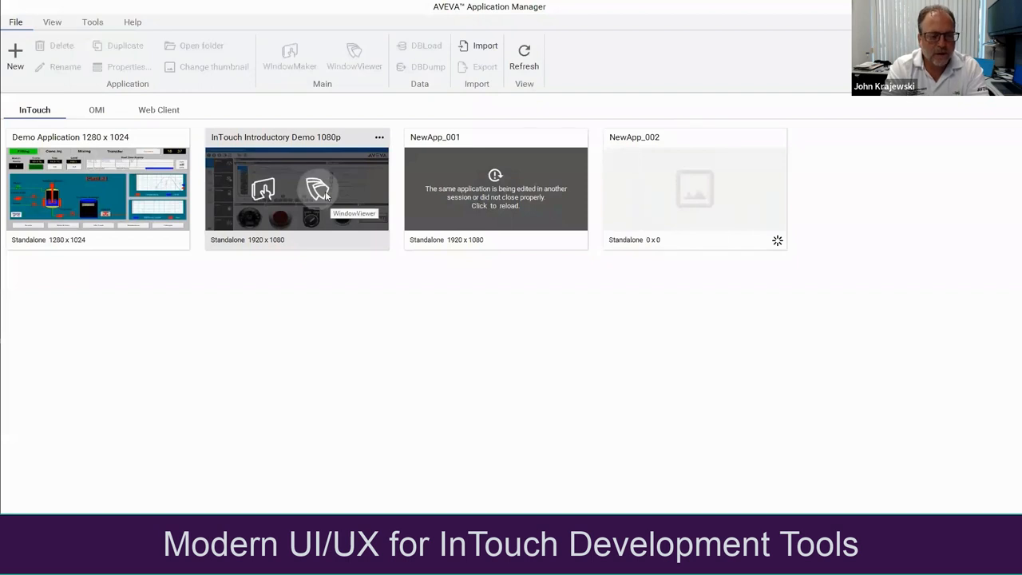
# Check the Introductory Demo application's options, then open the WindowViewer startup, inactivity and blink preferences.
pyautogui.click(380, 136)
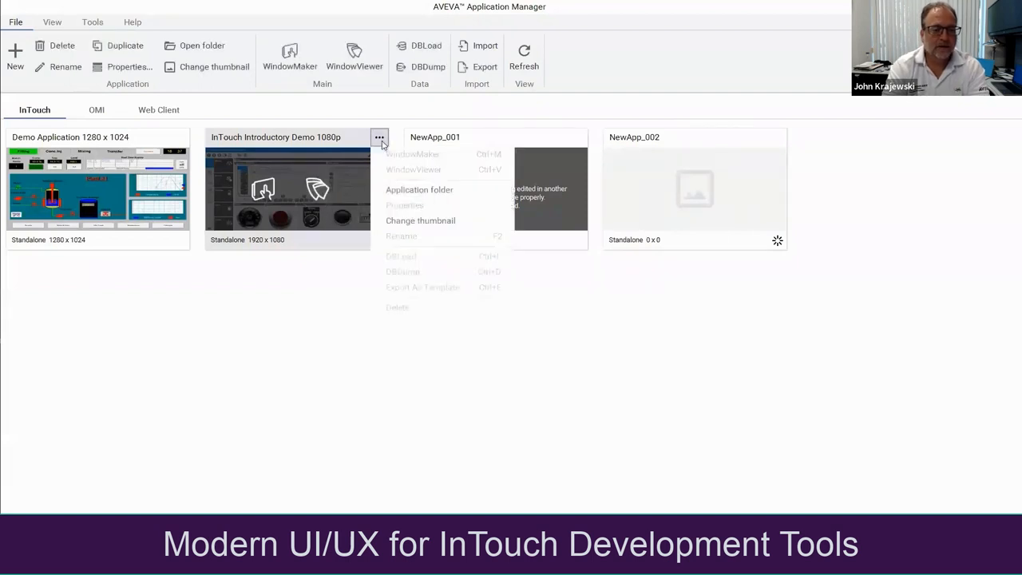
pyautogui.click(437, 311)
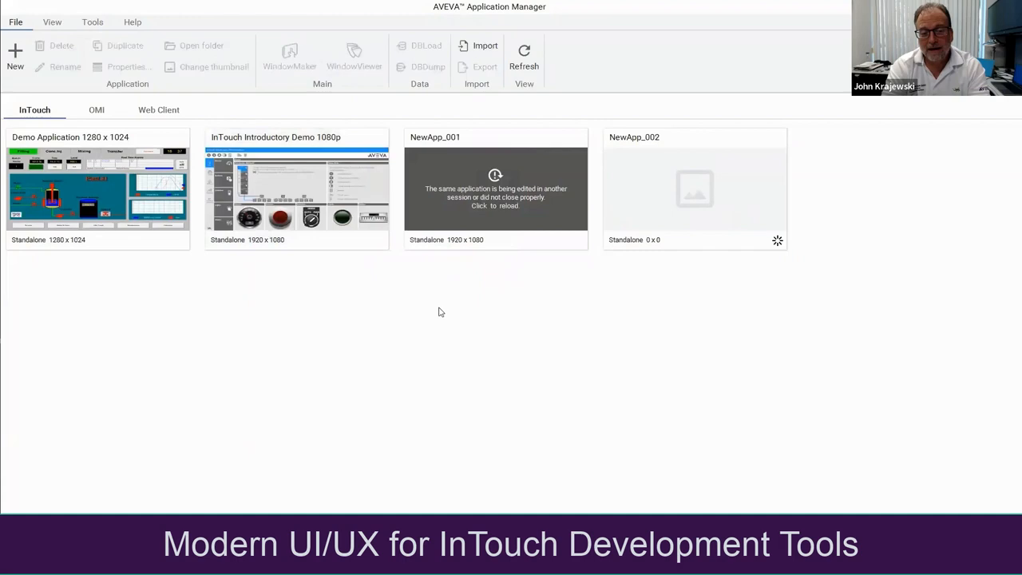
pyautogui.moveTo(495, 183)
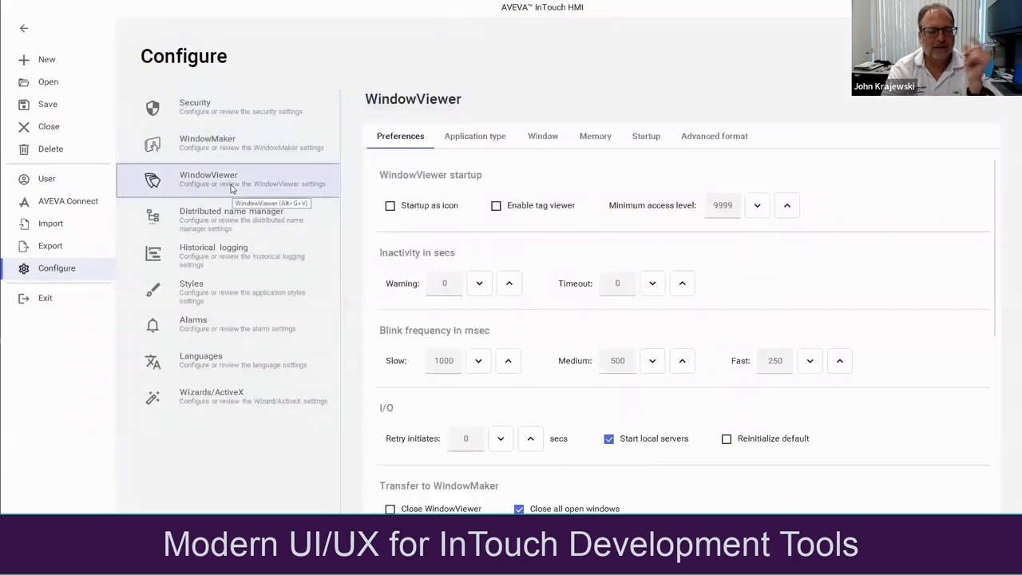
pyautogui.click(213, 254)
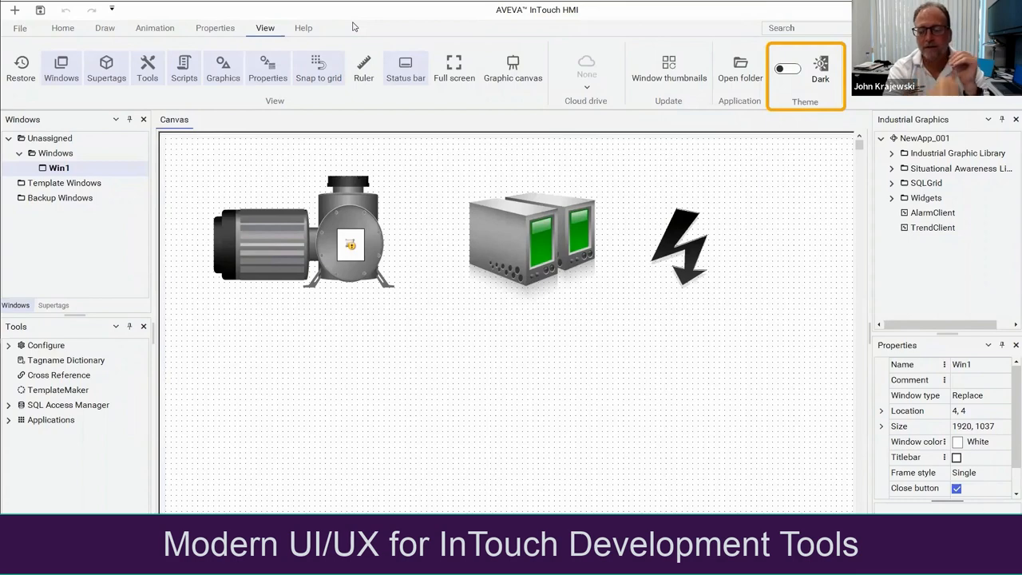
pyautogui.moveTo(290, 277)
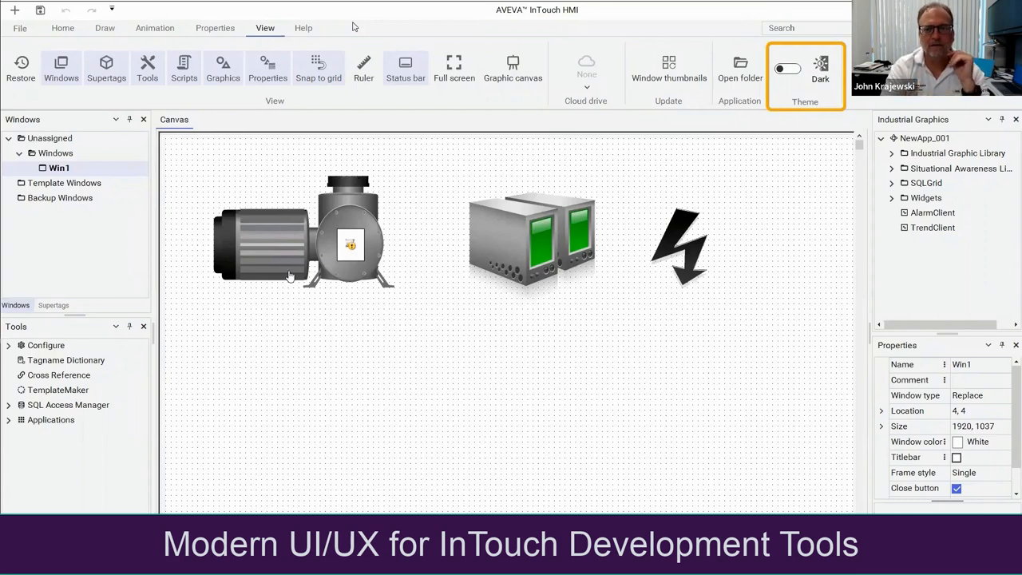